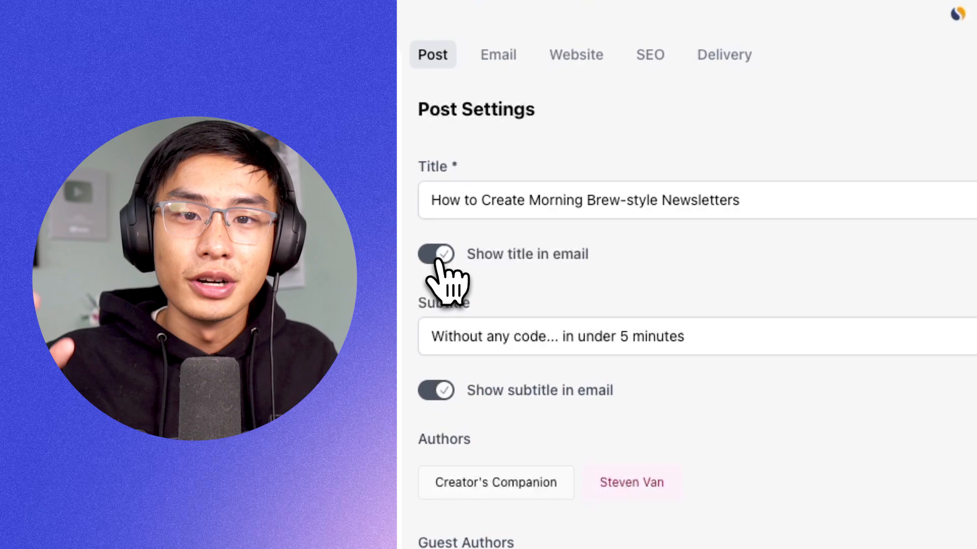
Hide the post title from the email and add the MORNING hiiv logo image from the library.
{"action": "left_click", "coordinate": [436, 254]}
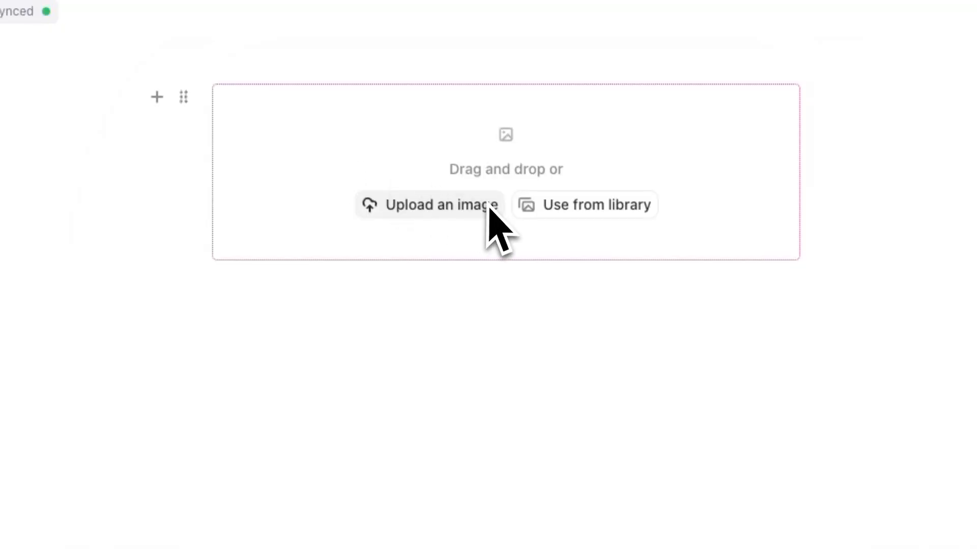
{"action": "left_click", "coordinate": [430, 205]}
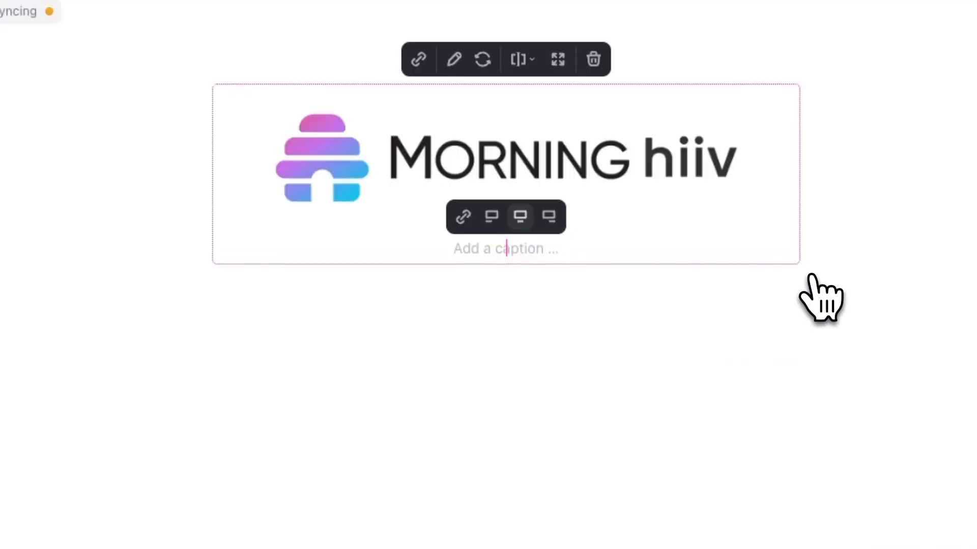
{"action": "left_click", "coordinate": [557, 59]}
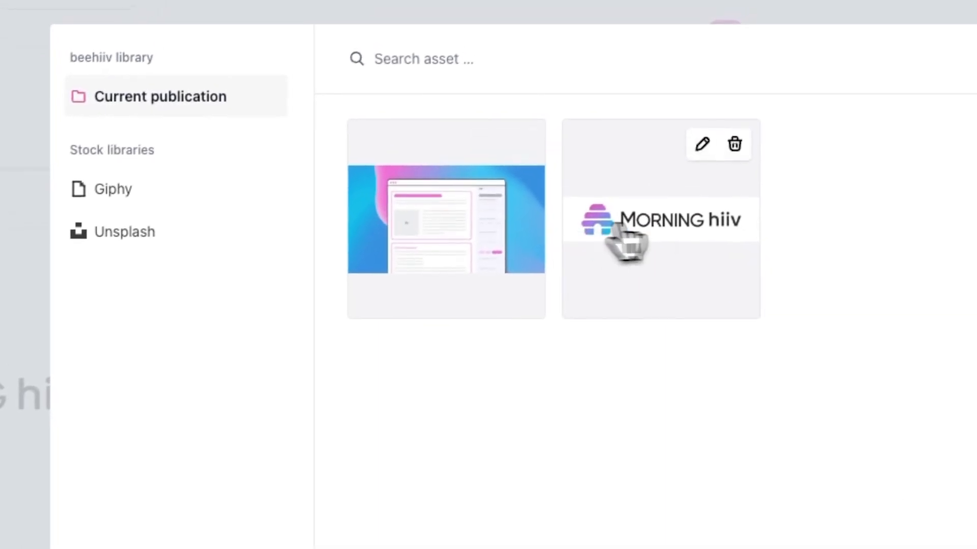
{"action": "left_click", "coordinate": [660, 219]}
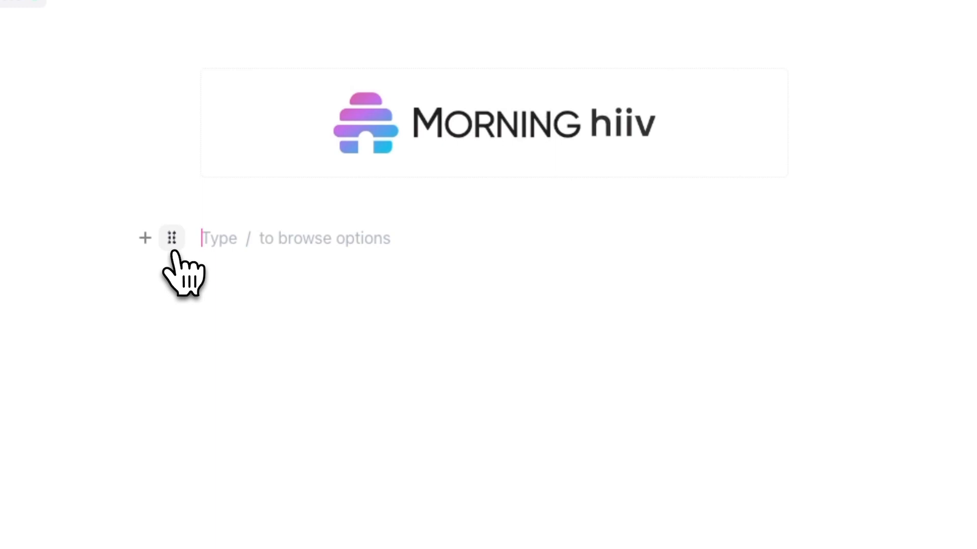
Give the intro paragraph a radius-15, 0.5-thick #efefef border and 5 px inner spacing.
{"action": "left_click", "coordinate": [171, 238]}
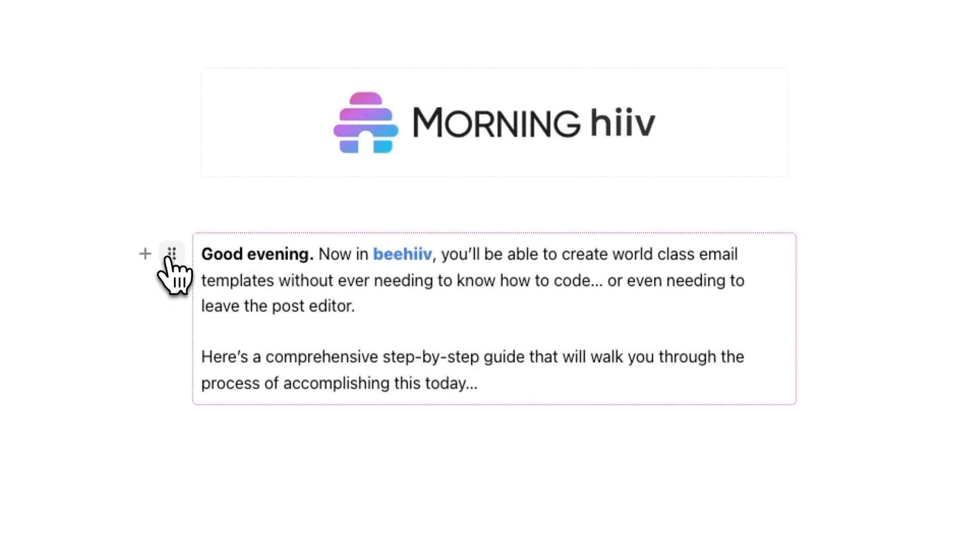
{"action": "left_click", "coordinate": [172, 253]}
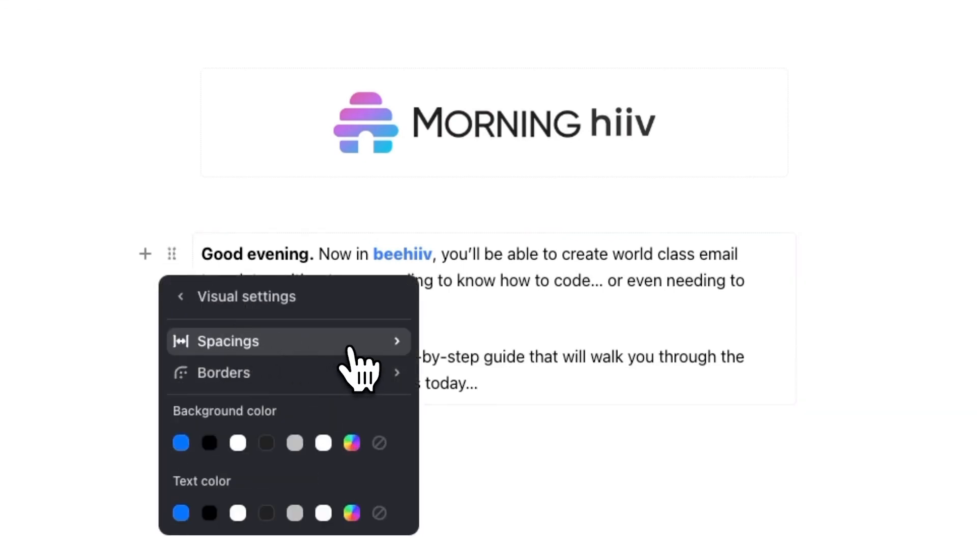
{"action": "mouse_move", "coordinate": [374, 405]}
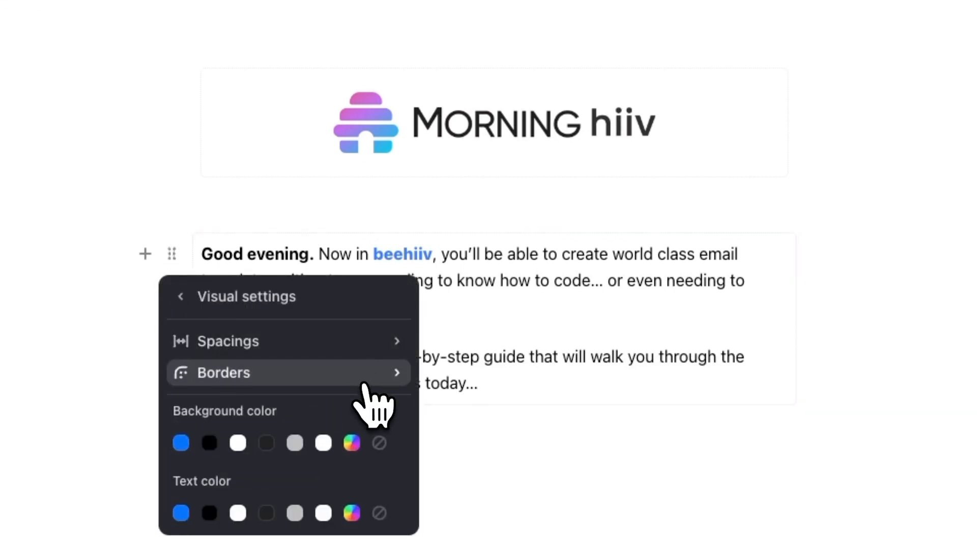
{"action": "left_click", "coordinate": [223, 372]}
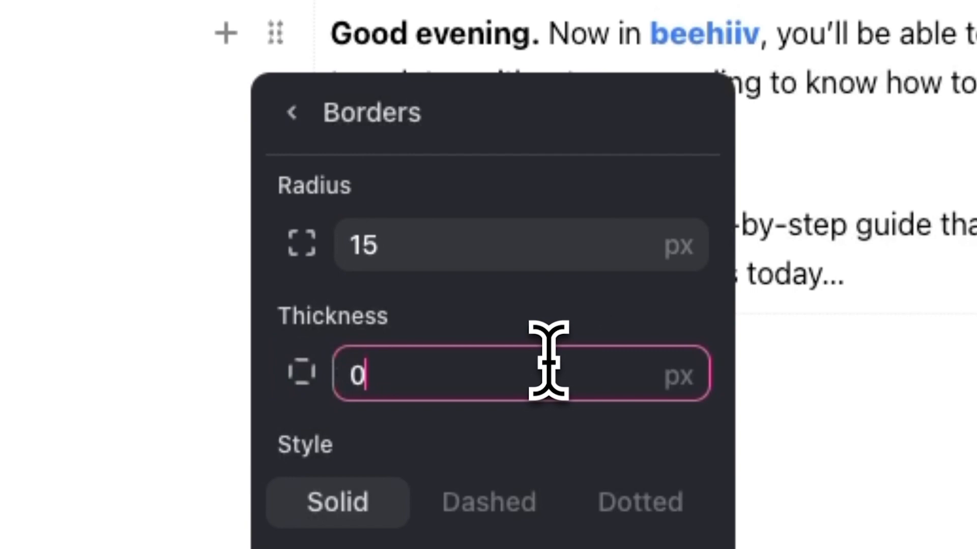
{"action": "type", "text": "0.5"}
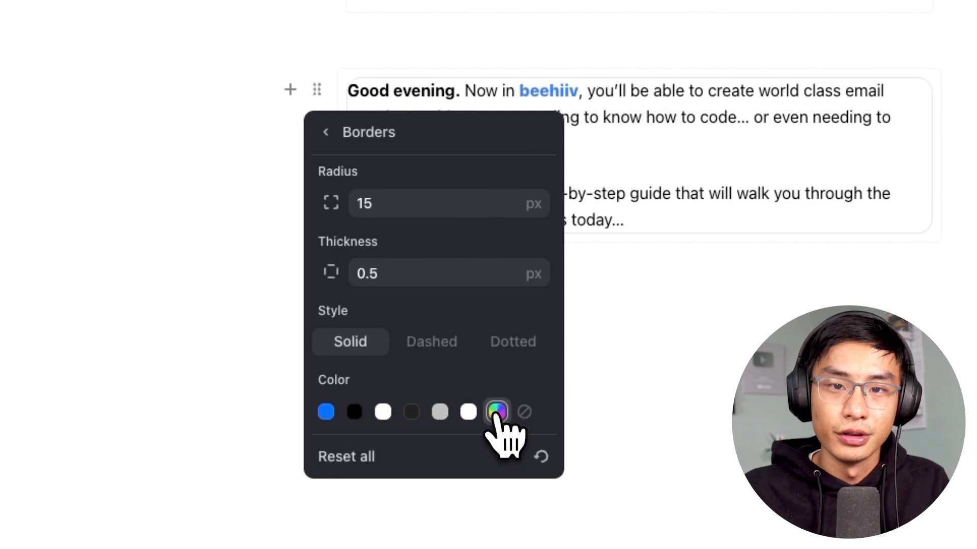
{"action": "left_click", "coordinate": [497, 411]}
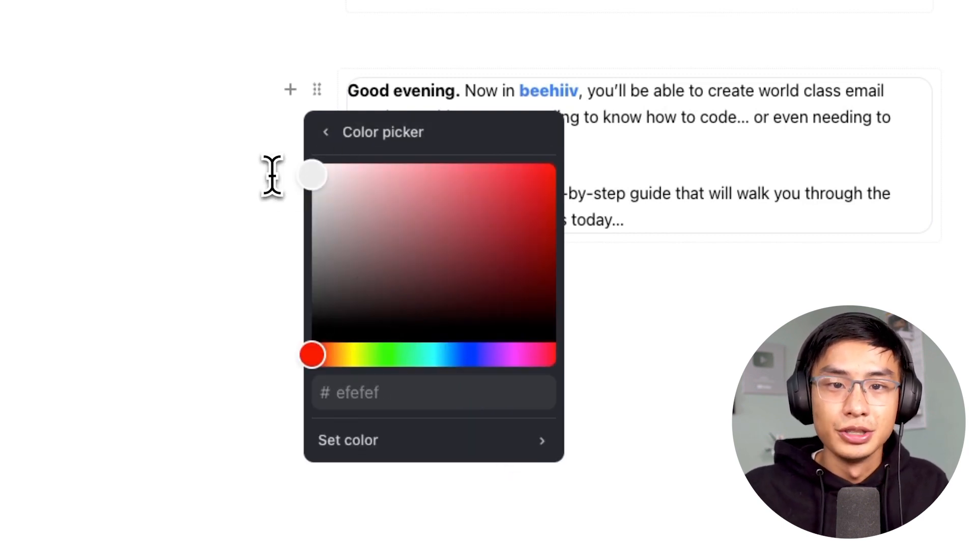
{"action": "left_click", "coordinate": [326, 131]}
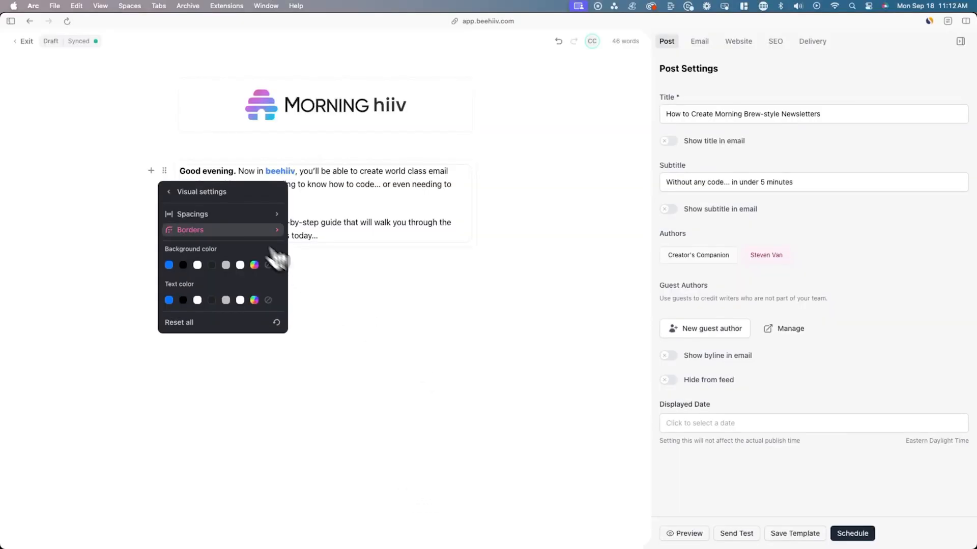
{"action": "left_click", "coordinate": [191, 213]}
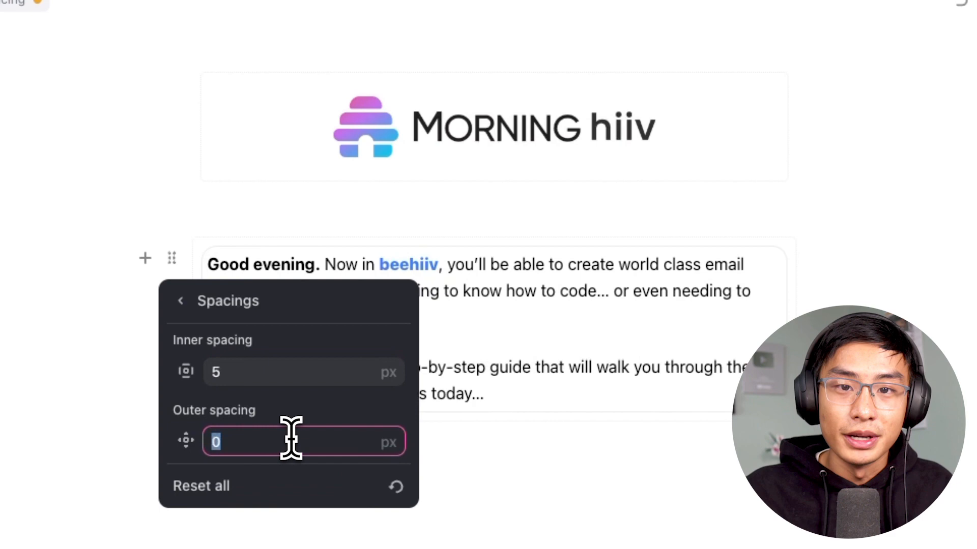
{"action": "type", "text": "5"}
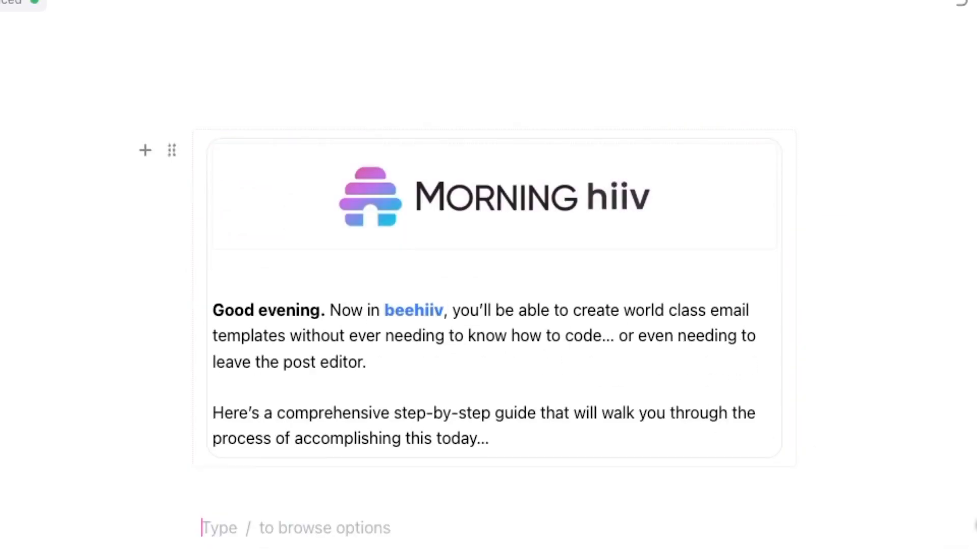
Make DESIGN TEMPLATE a small blue H2 subheading and start a headline line below with 'How'.
{"action": "scroll", "scroll_direction": "down", "scroll_amount": 3}
{"action": "type", "text": "DESIGN TEMPLATE"}
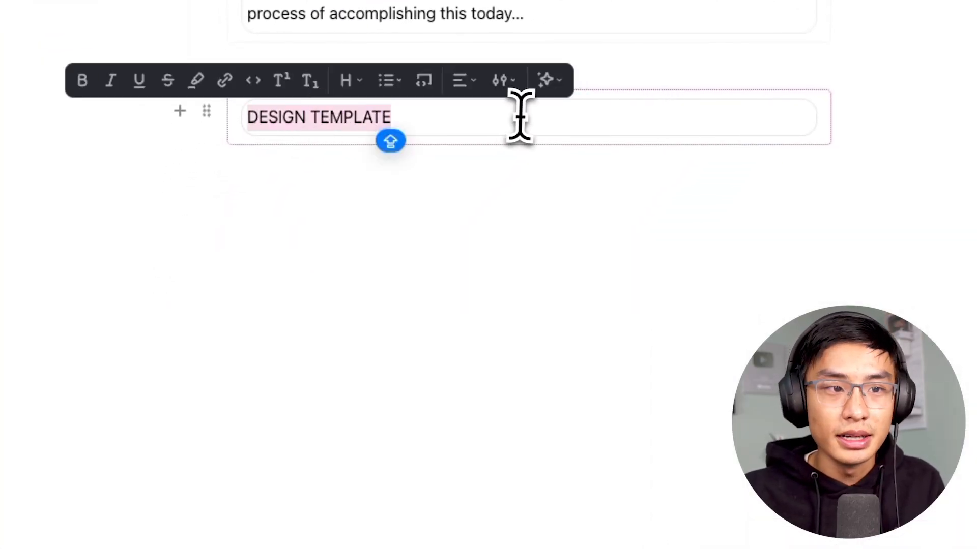
{"action": "left_click", "coordinate": [500, 81]}
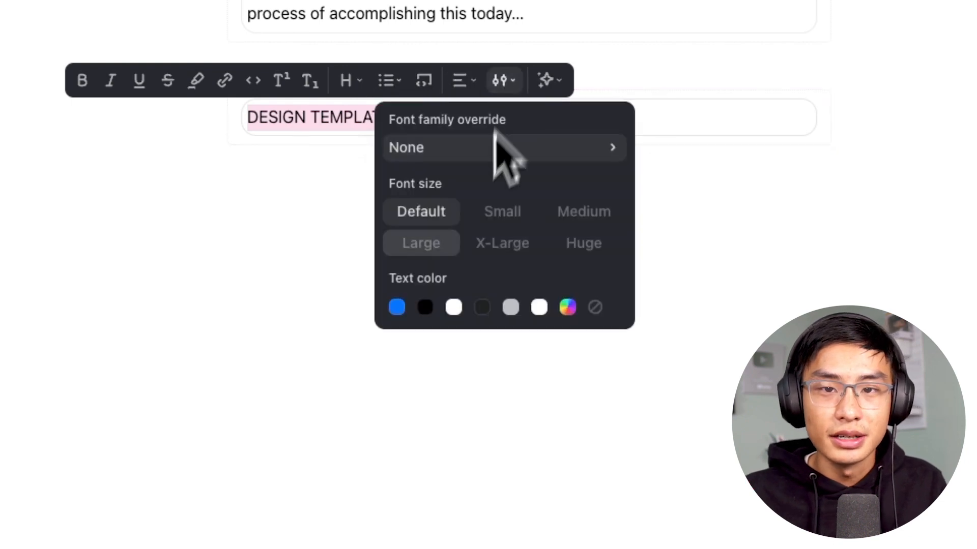
{"action": "left_click", "coordinate": [540, 307]}
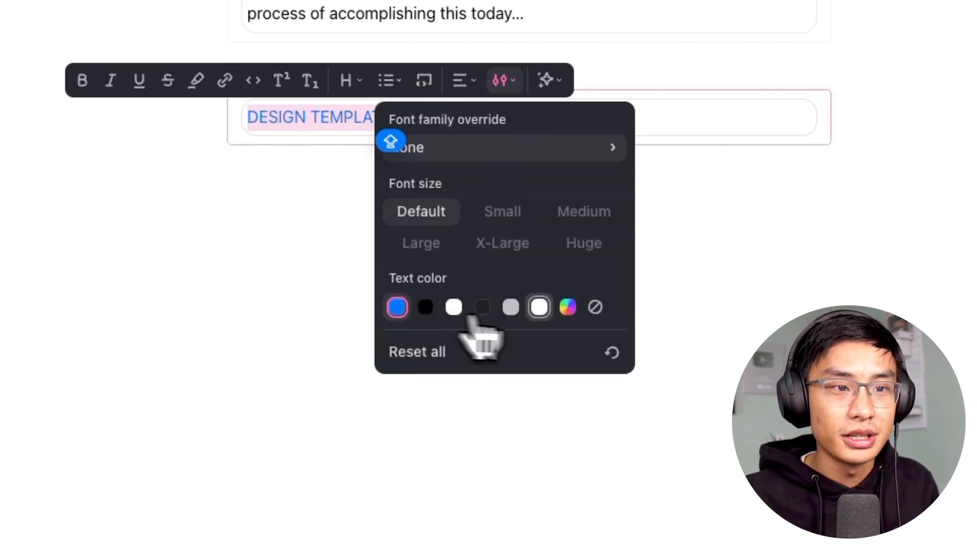
{"action": "left_click", "coordinate": [568, 307]}
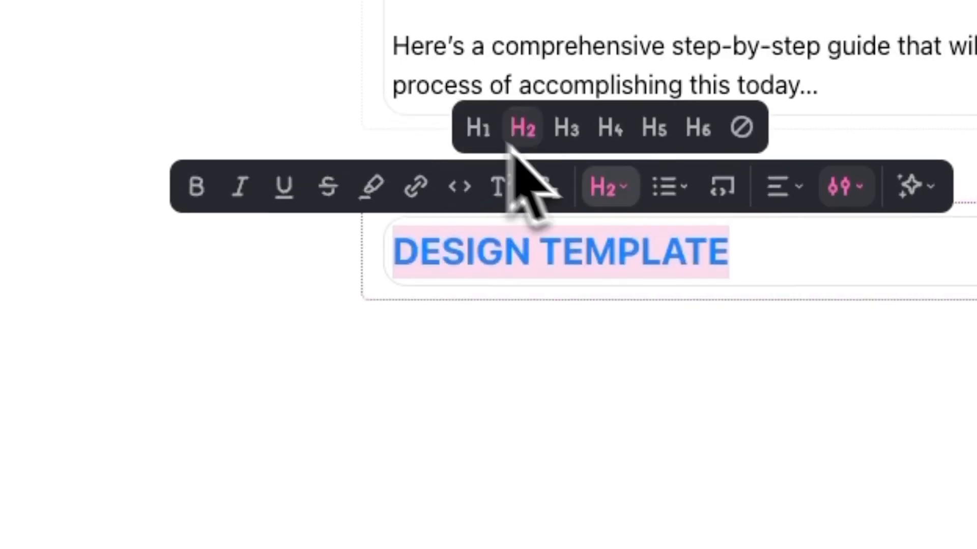
{"action": "left_click", "coordinate": [844, 187]}
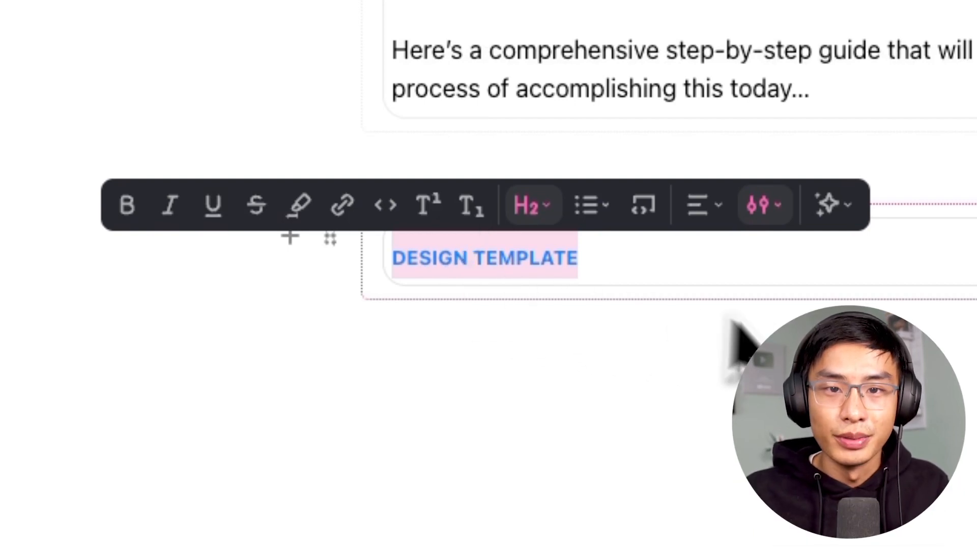
{"action": "left_click", "coordinate": [127, 204]}
{"action": "type", "text": "How"}
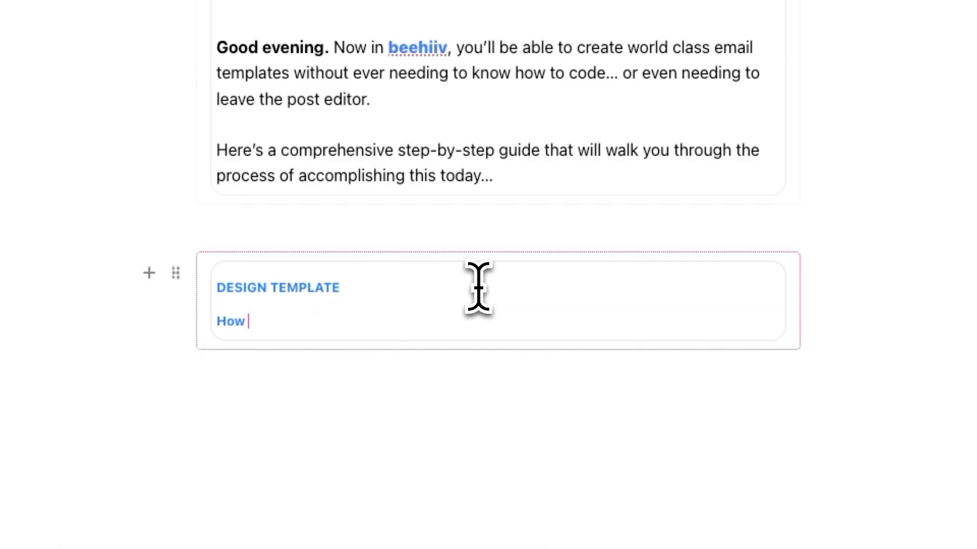
Complete the headline 'How to Create Morning Brew Style Newsletters' and enlarge its font size.
{"action": "type", "text": "to Create Morning Brew Style Newsletters"}
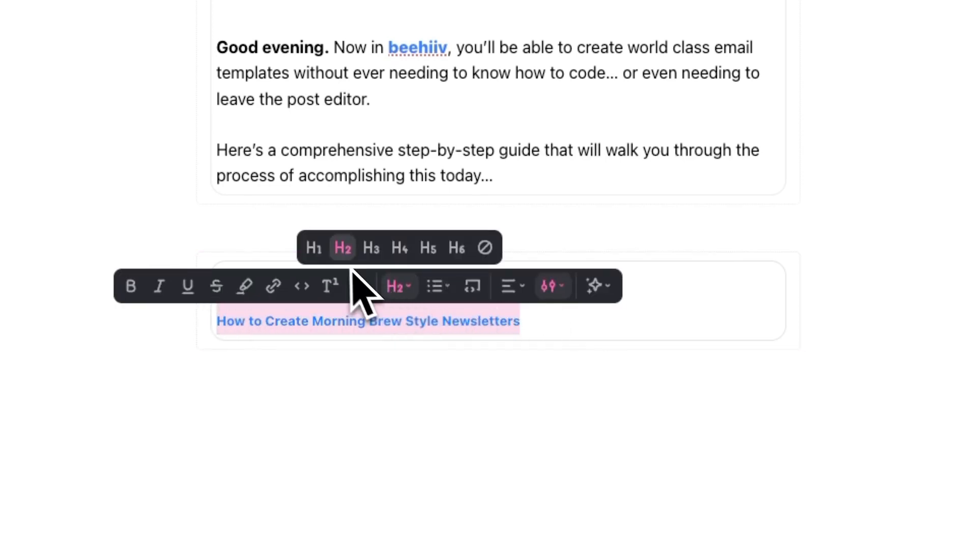
{"action": "left_click", "coordinate": [552, 286]}
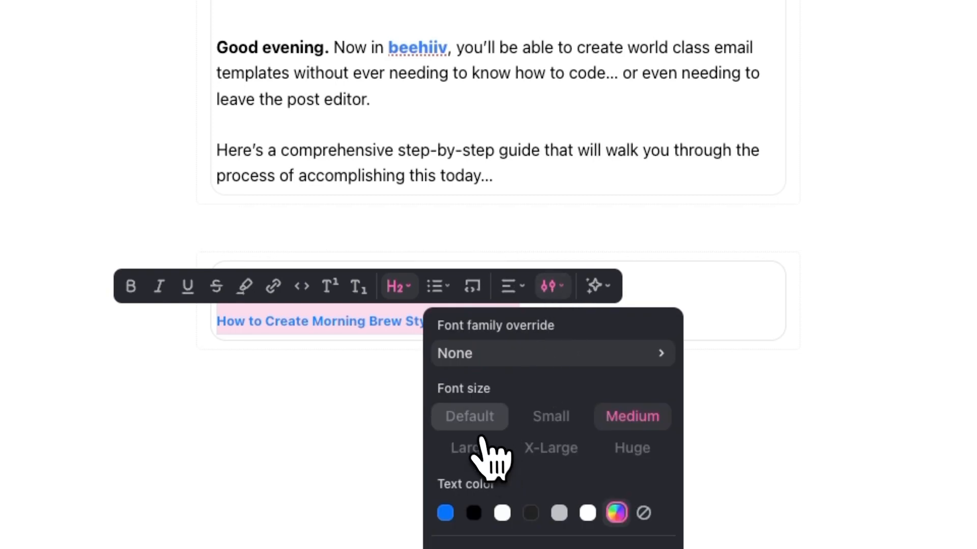
{"action": "left_click", "coordinate": [469, 417]}
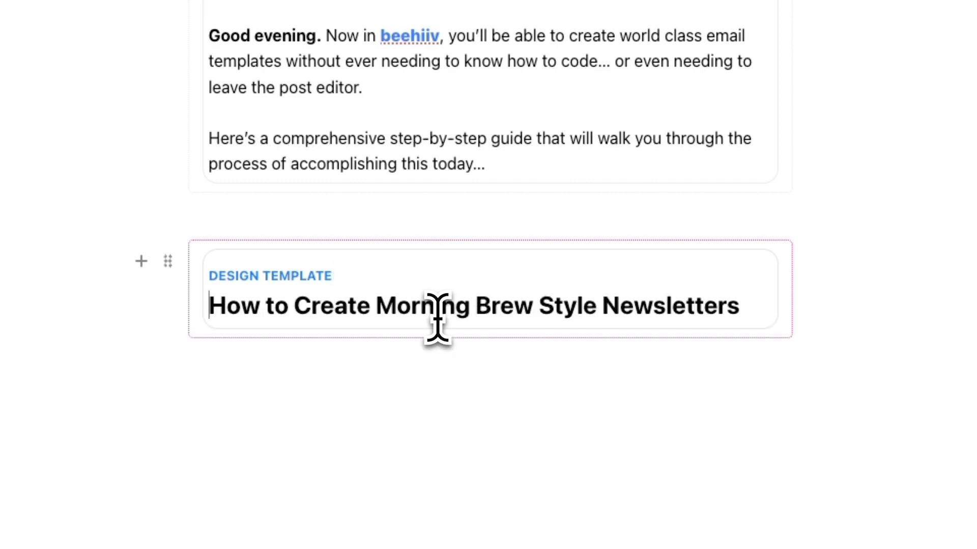
{"action": "scroll", "scroll_direction": "down", "scroll_amount": 3}
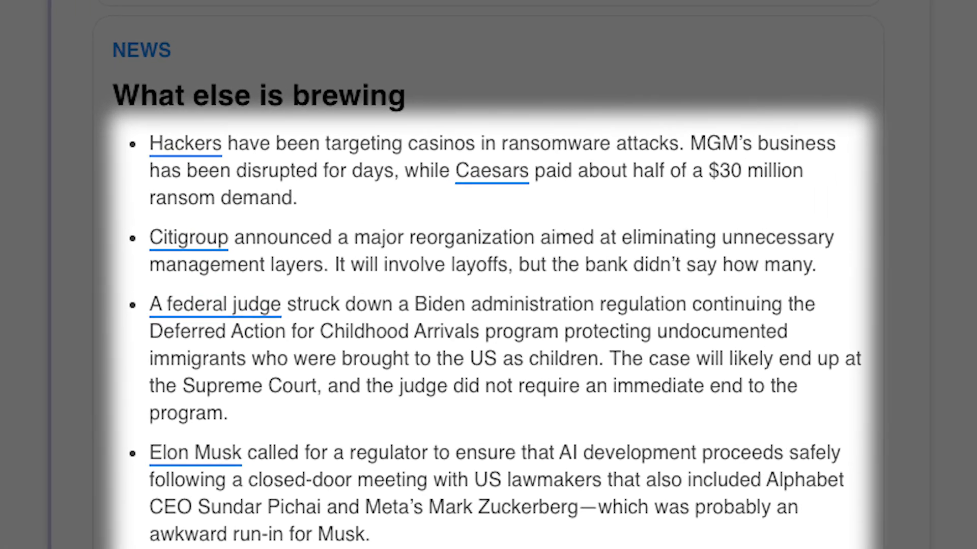
In Design Lab Body Text, make inline hyperlinks bold and underlined with a blue underline colour.
{"action": "scroll", "scroll_direction": "up", "scroll_amount": 3}
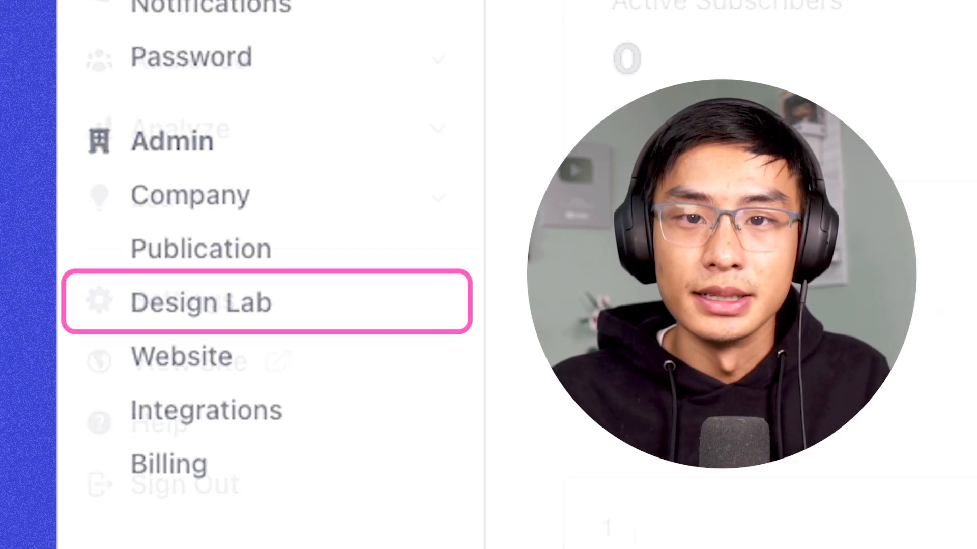
{"action": "left_click", "coordinate": [200, 303]}
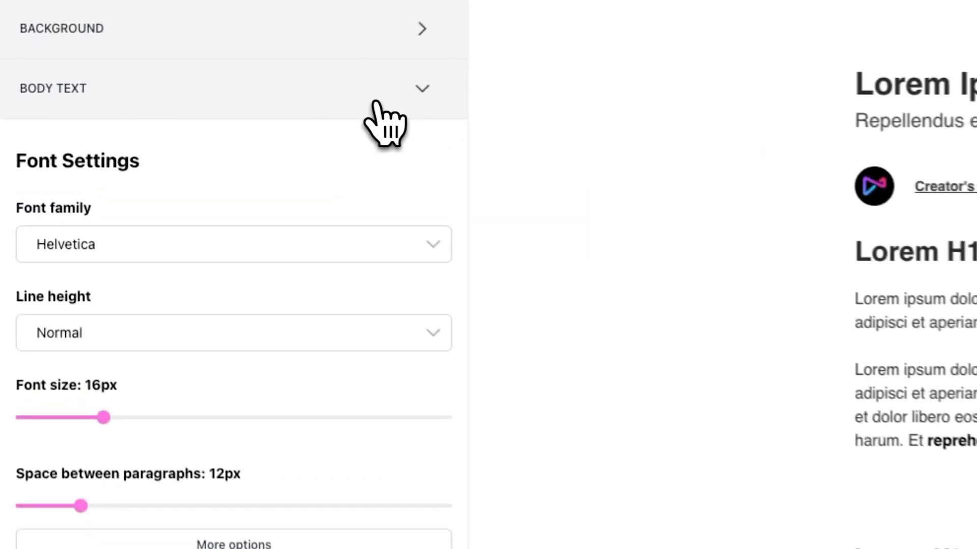
{"action": "scroll", "scroll_direction": "down", "scroll_amount": 3}
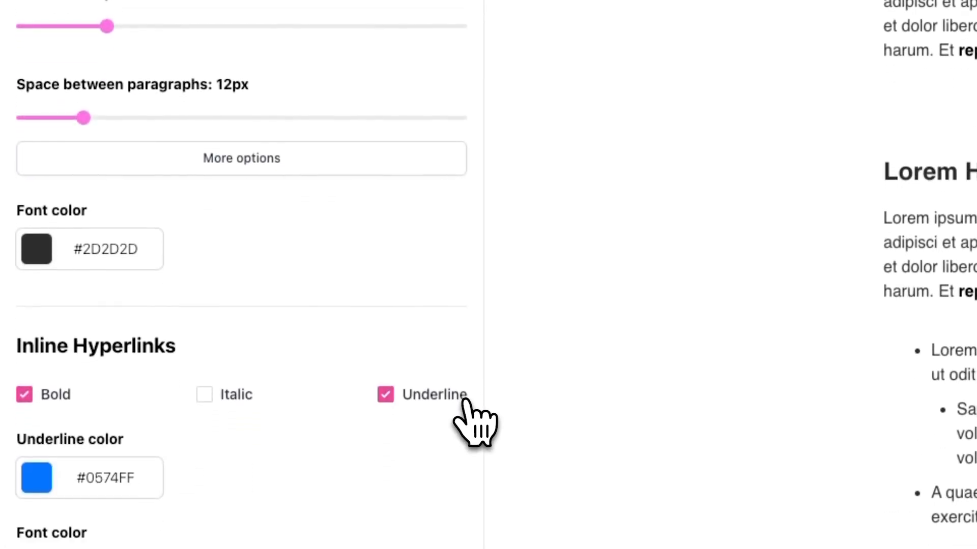
{"action": "scroll", "scroll_direction": "down", "scroll_amount": 3}
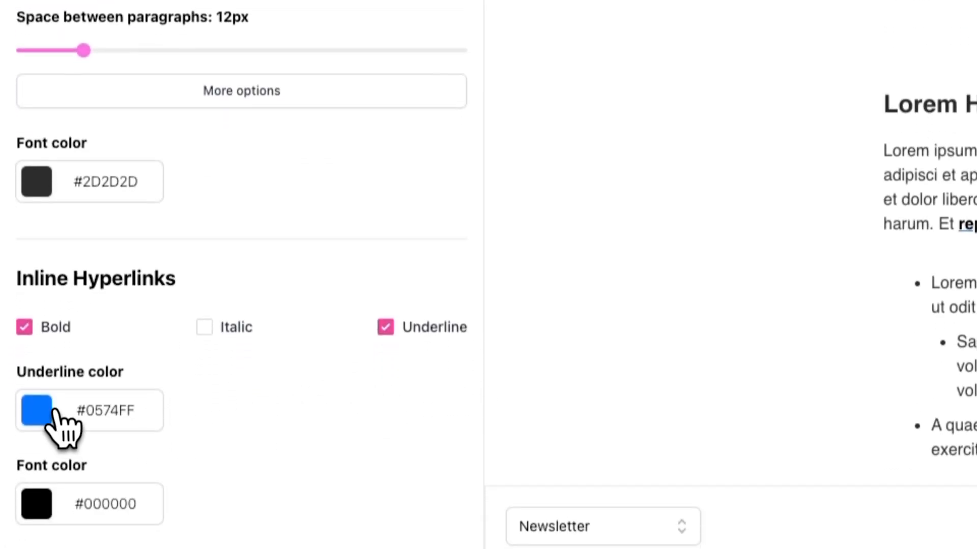
{"action": "left_click", "coordinate": [36, 411]}
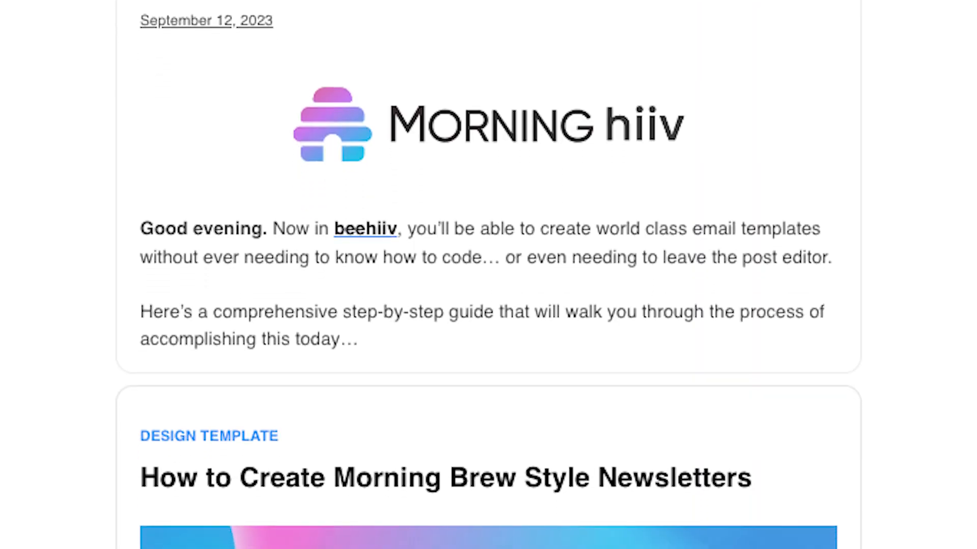
Scroll down through the finished post to review it before the post settings.
{"action": "scroll", "scroll_direction": "down", "scroll_amount": 3}
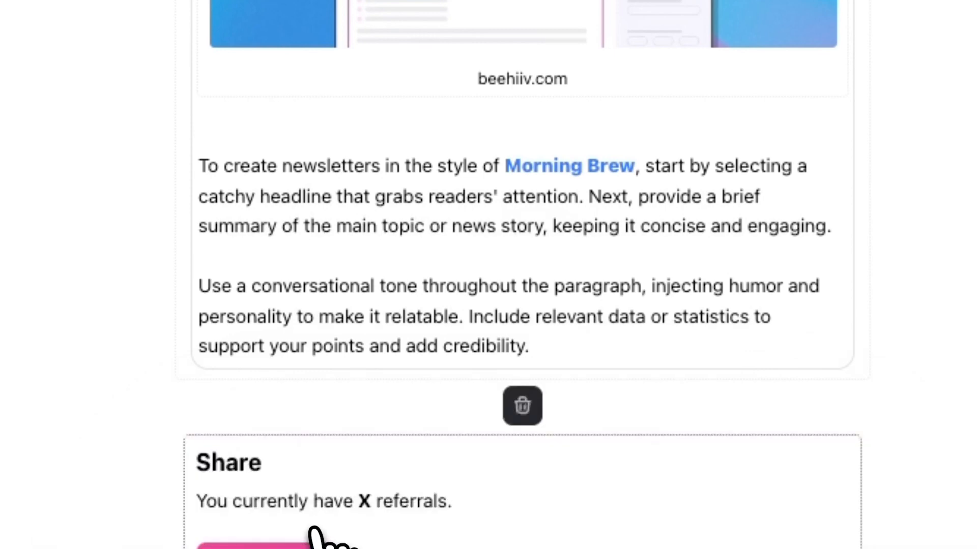
{"action": "scroll", "scroll_direction": "down", "scroll_amount": 3}
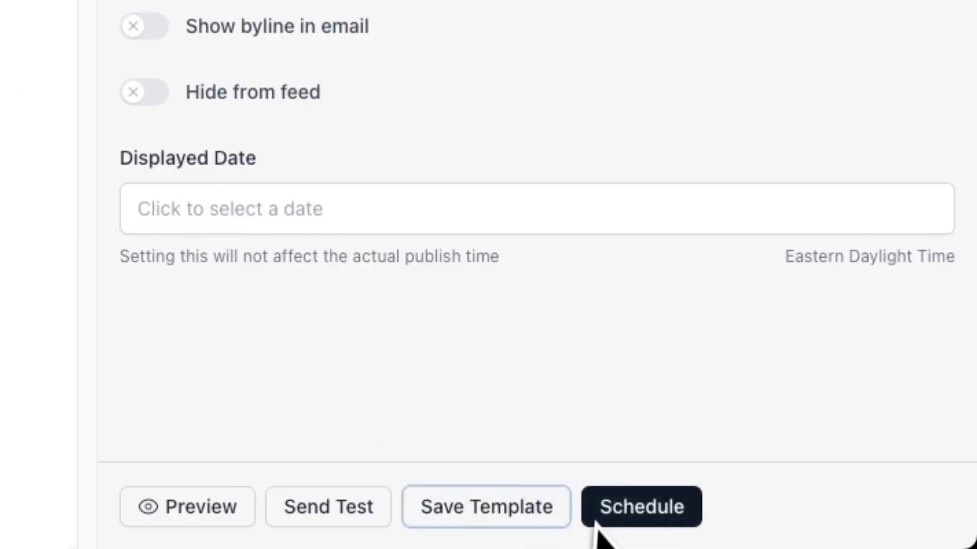
Save the post as 'Morning Brew Template', keep editing, and view it among saved templates.
{"action": "left_click", "coordinate": [485, 507]}
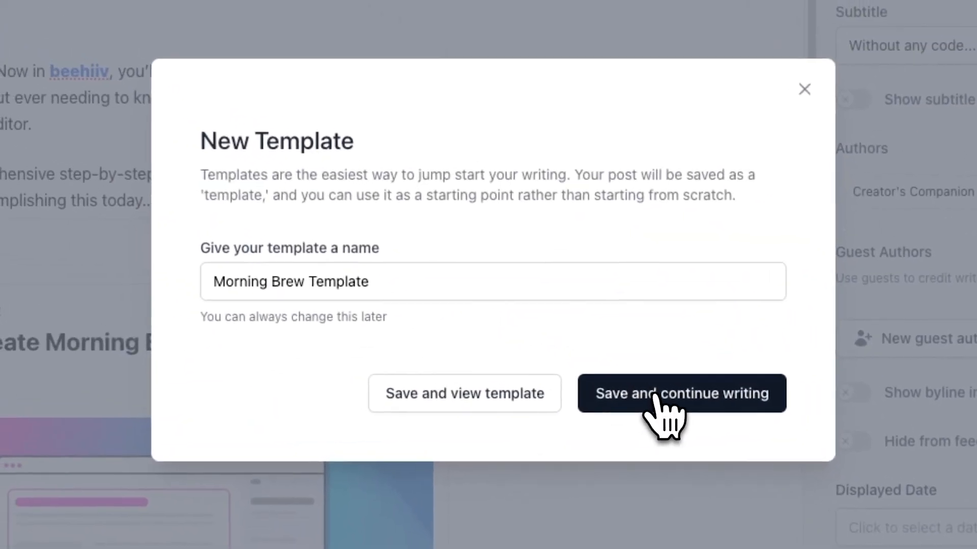
{"action": "left_click", "coordinate": [682, 393]}
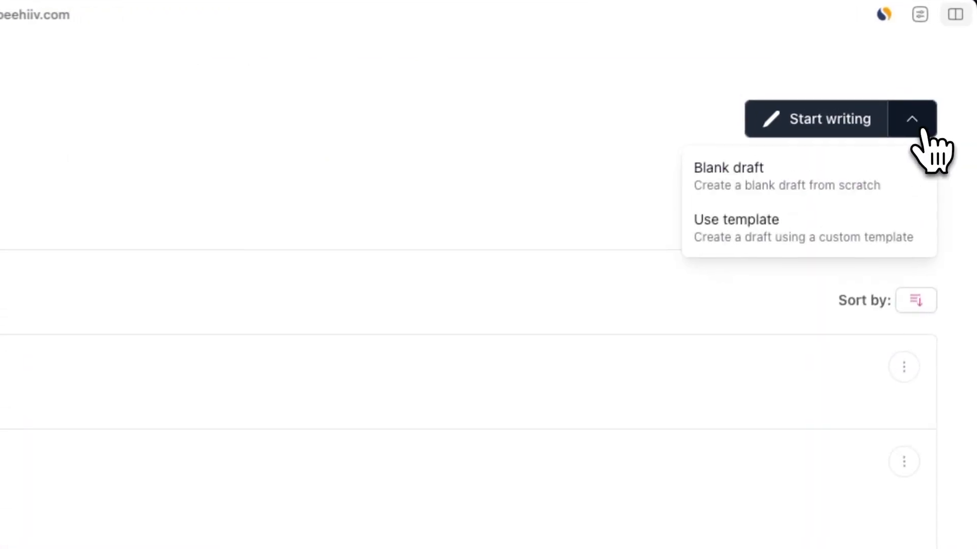
{"action": "left_click", "coordinate": [736, 219]}
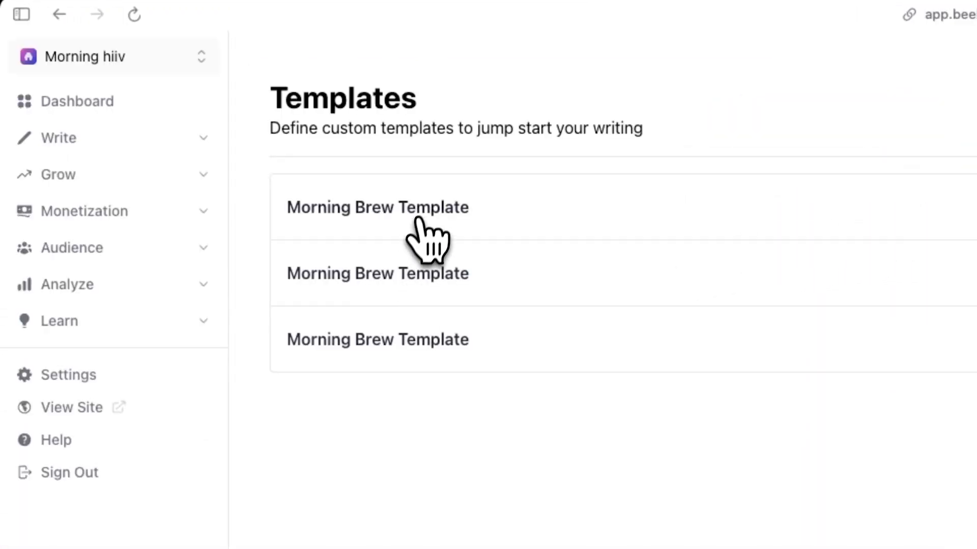